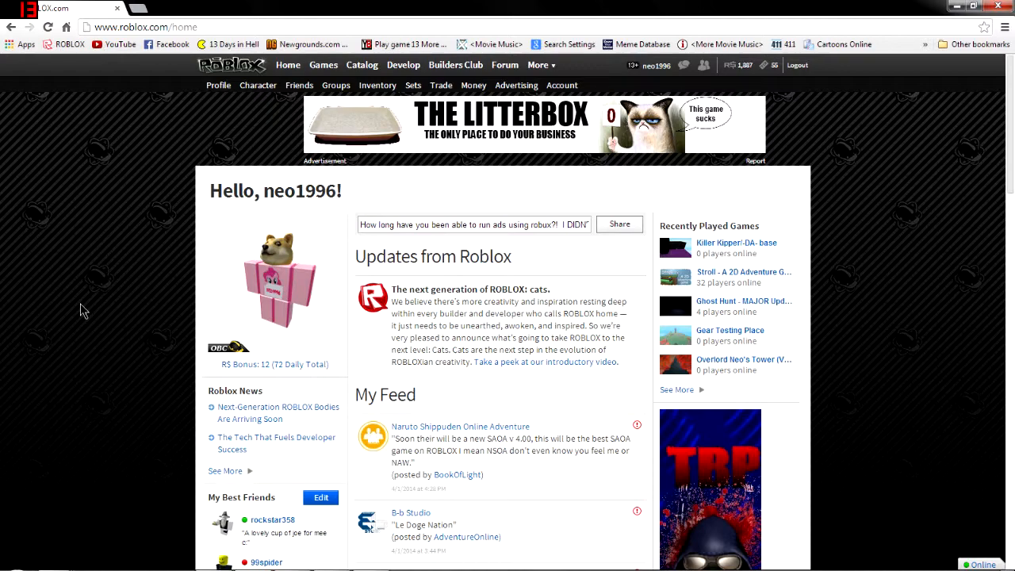
- Bring up the ROBLOX friends list, showing page 1 of 118
click(298, 86)
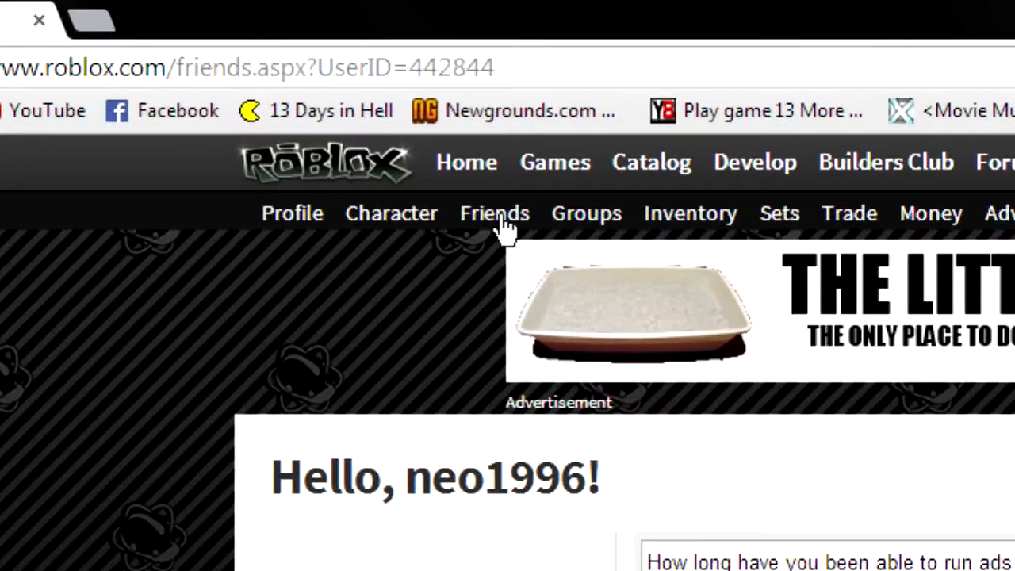
click(495, 213)
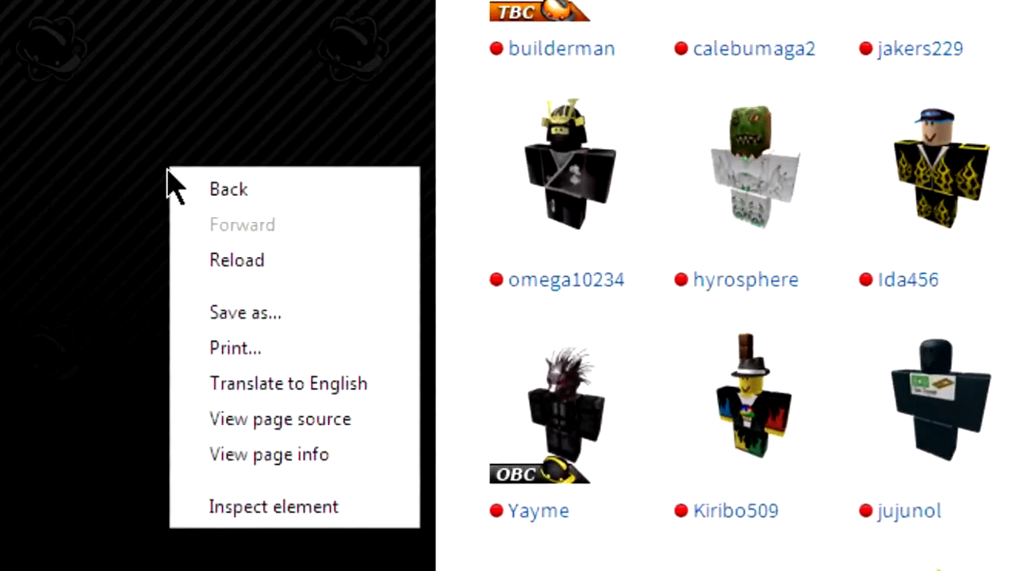
mouse_move(270, 453)
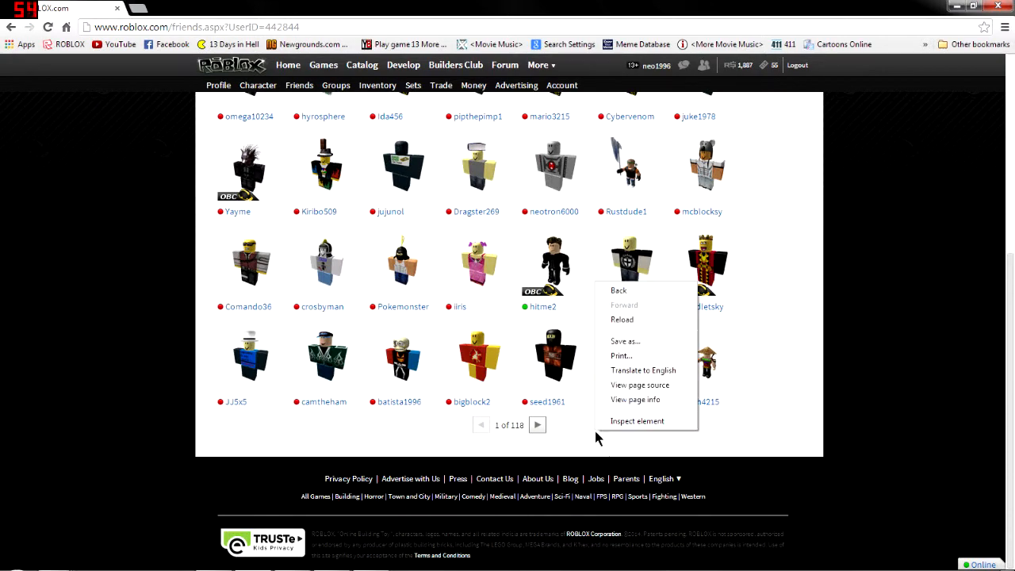
- Inspect the pager element briefly, then advance the friends list to page 2
click(638, 420)
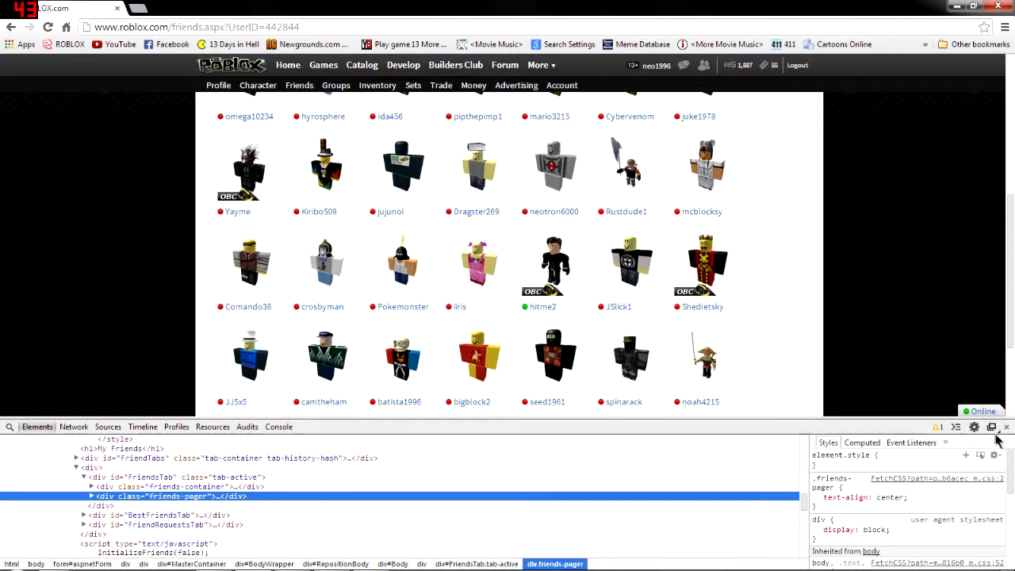
click(1006, 427)
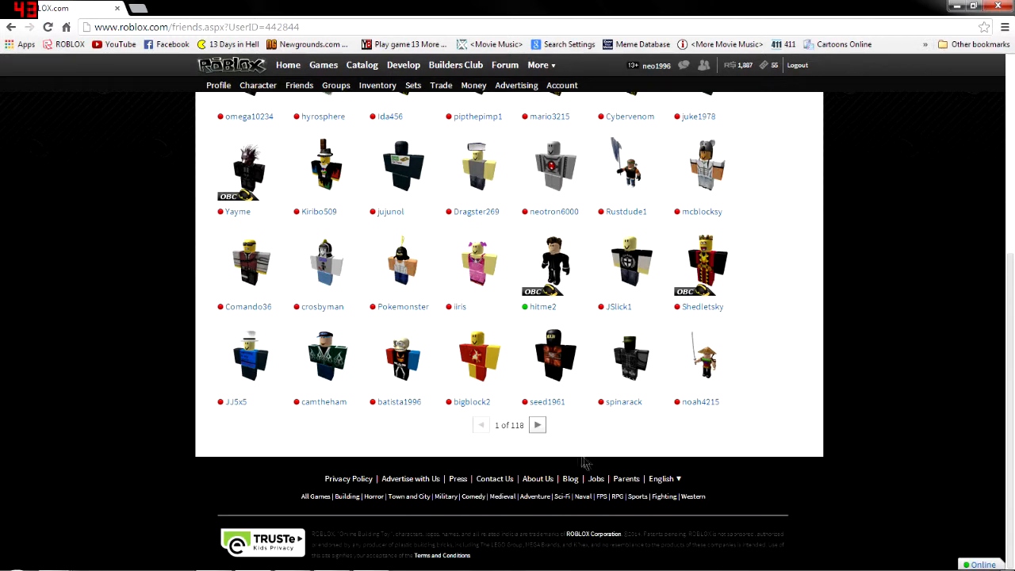
click(536, 425)
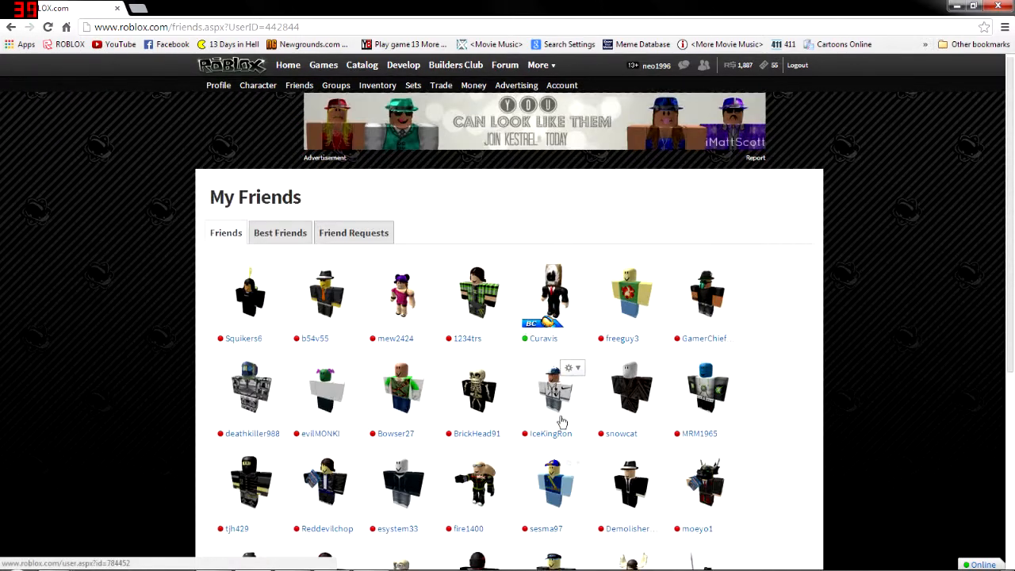
- Advance the friends list to page 4 and inspect the next arrow, whose data-page-num reads 4
scroll(down, 3)
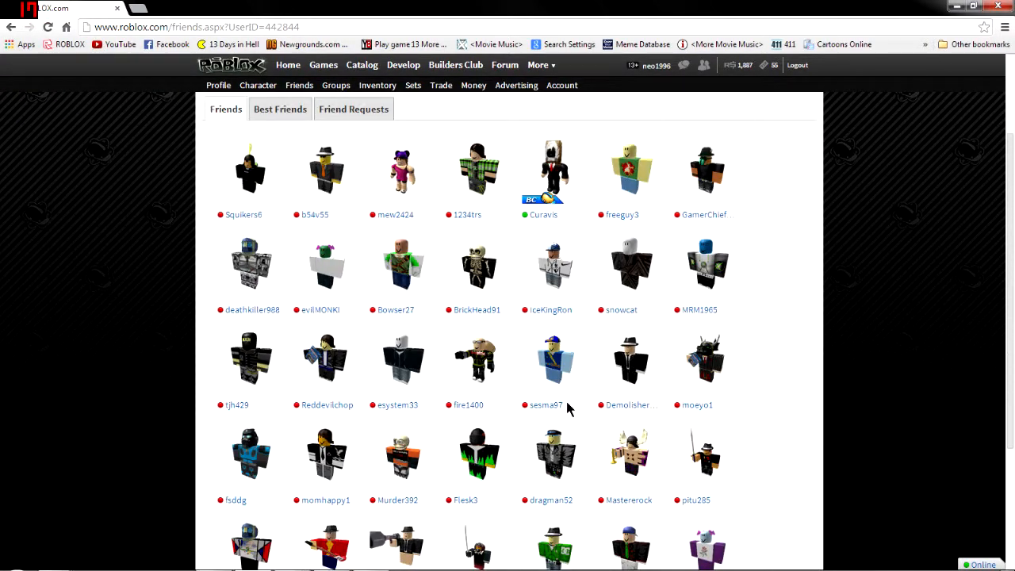
scroll(down, 3)
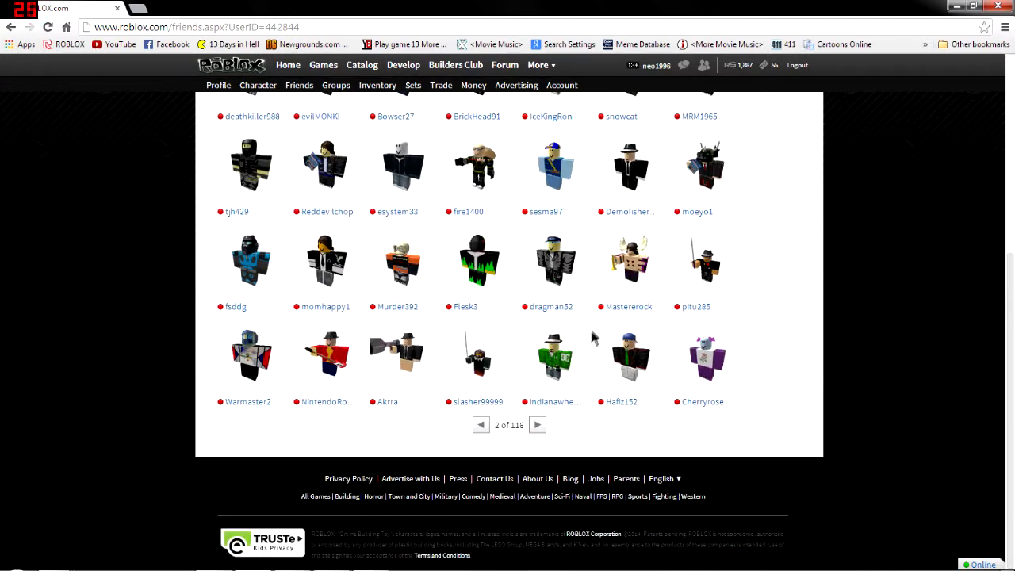
click(536, 424)
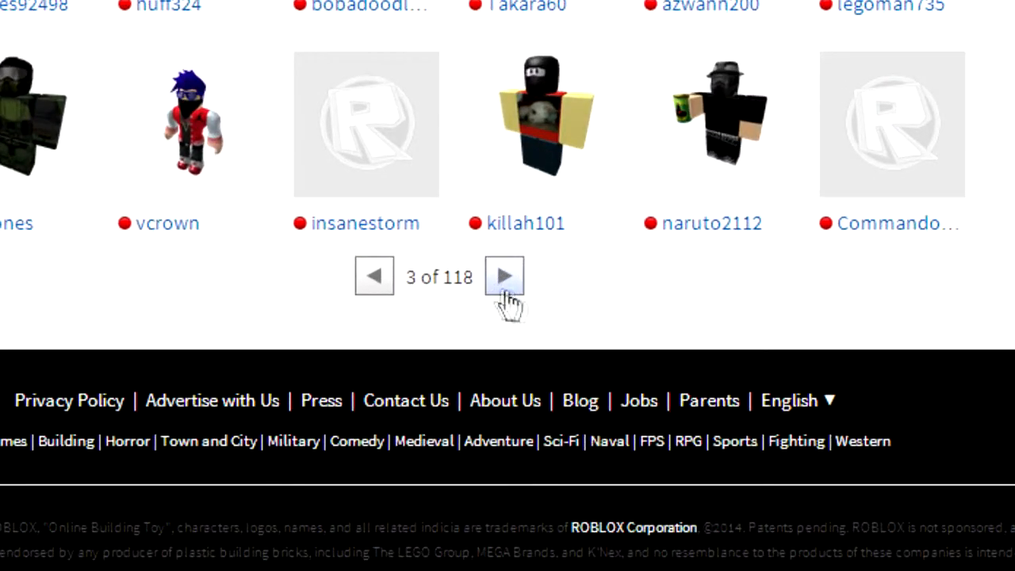
click(504, 276)
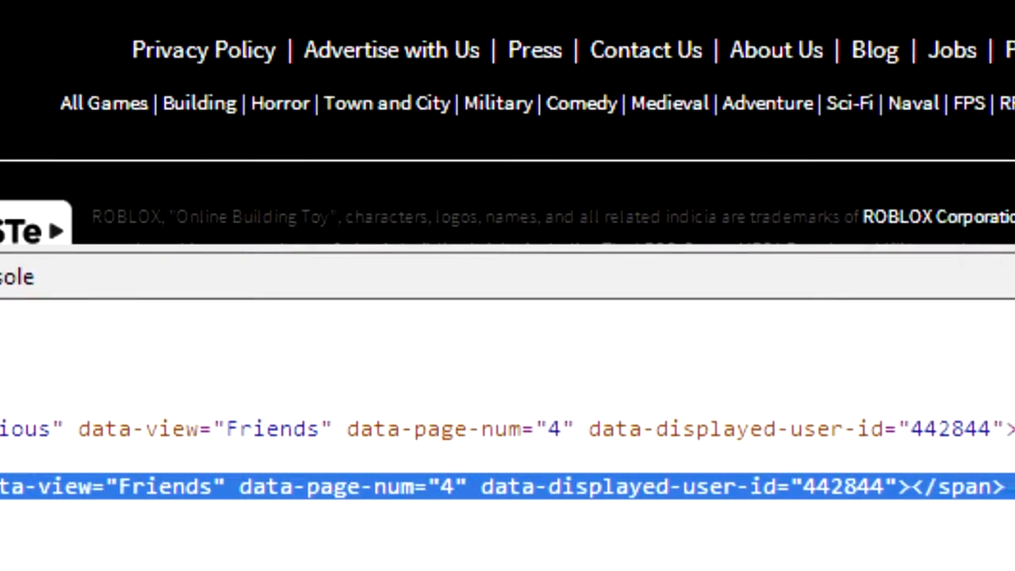
- Edit the next link's data-page-num attribute from 4 to 117 in the Elements panel
scroll(up, 3)
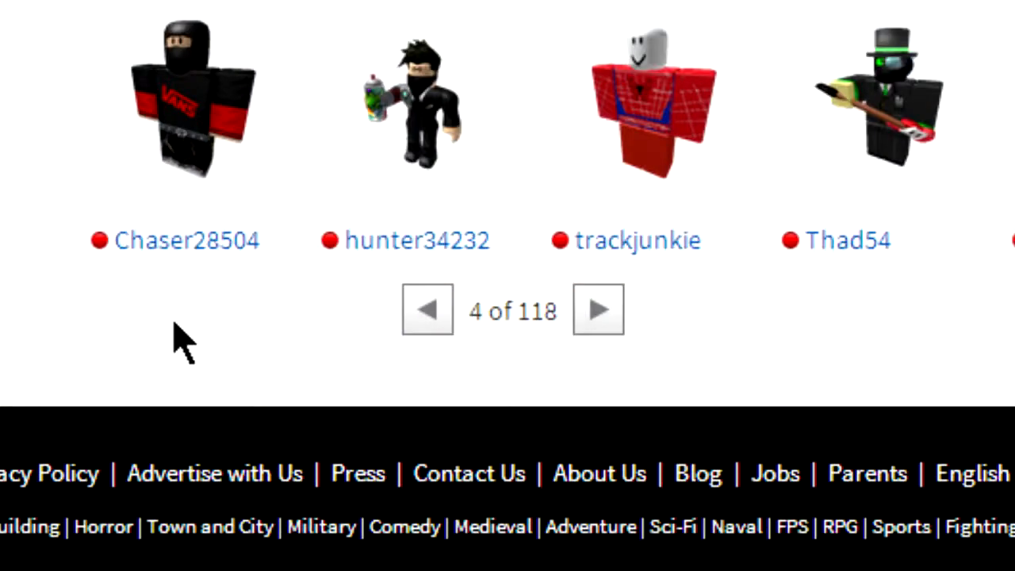
mouse_move(598, 309)
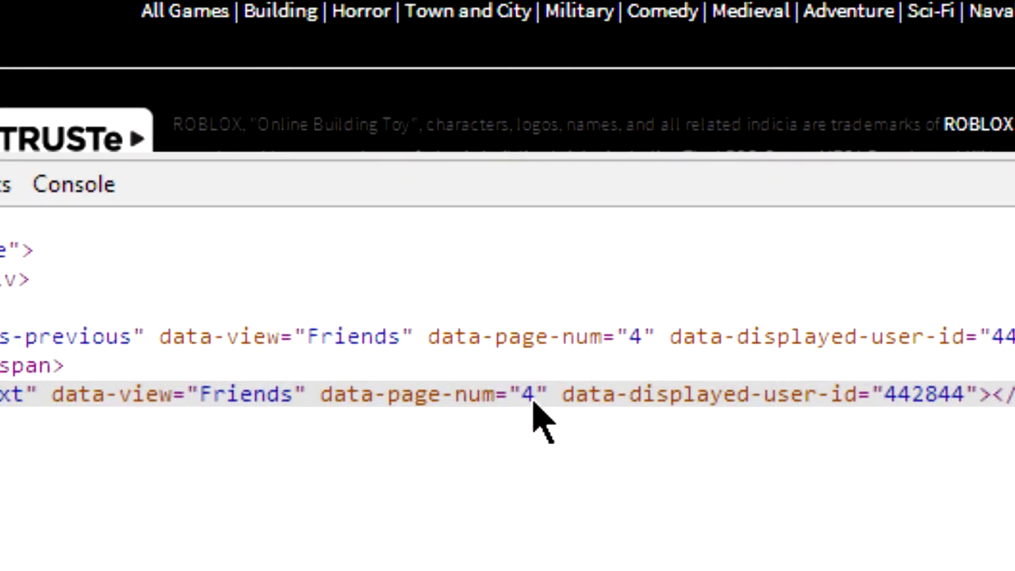
double_click(545, 393)
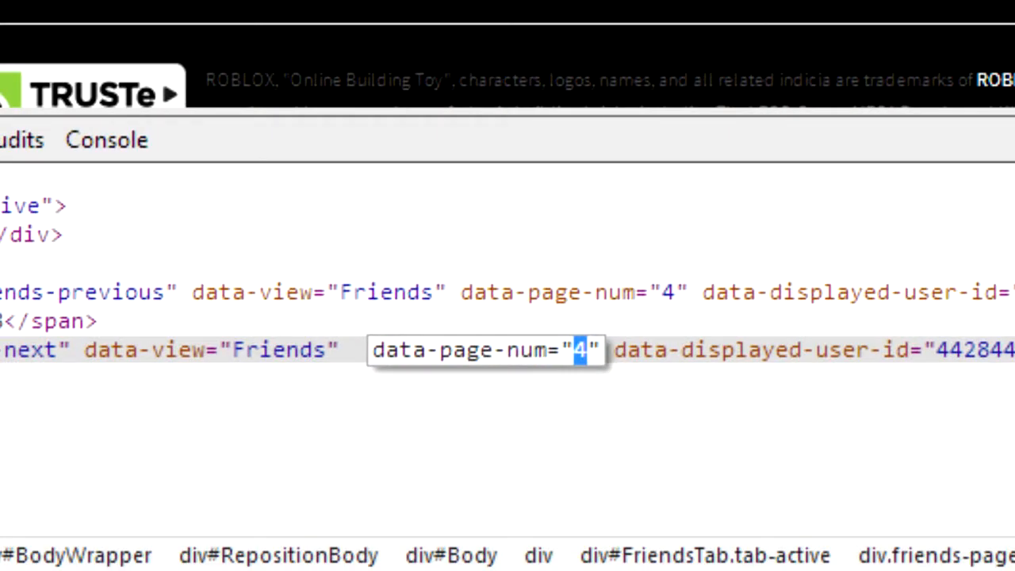
text(117)
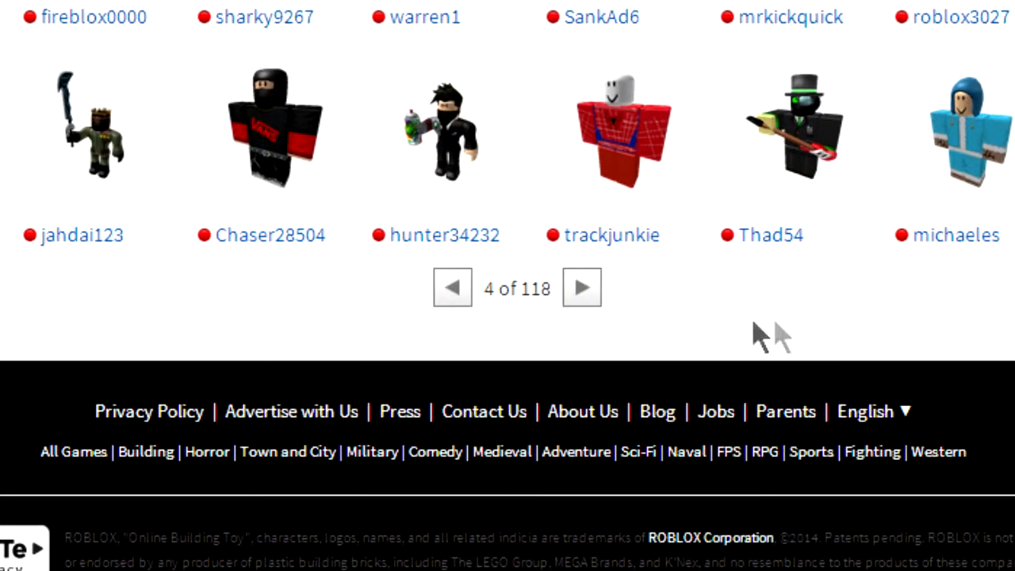
mouse_move(618, 317)
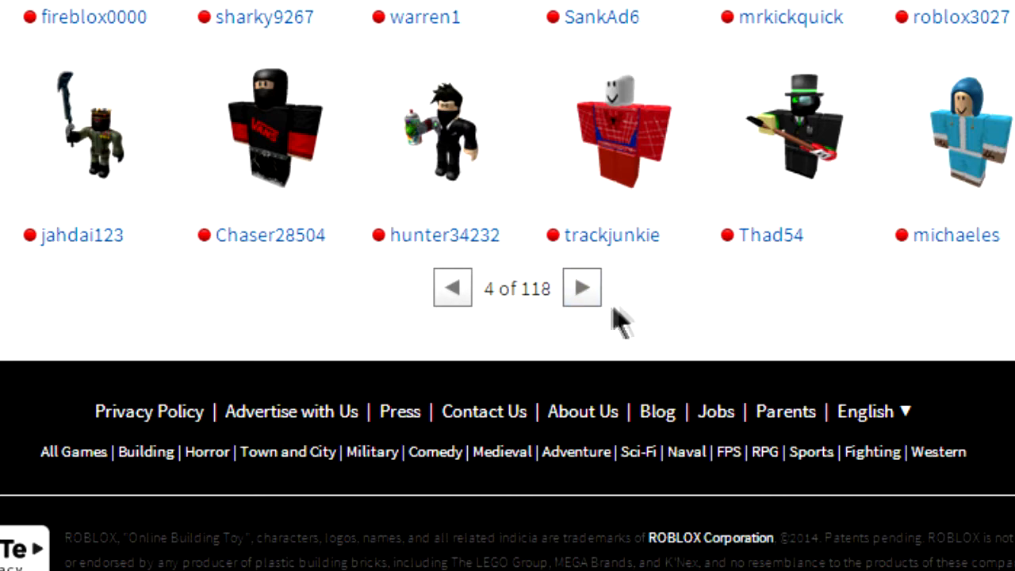
mouse_move(580, 298)
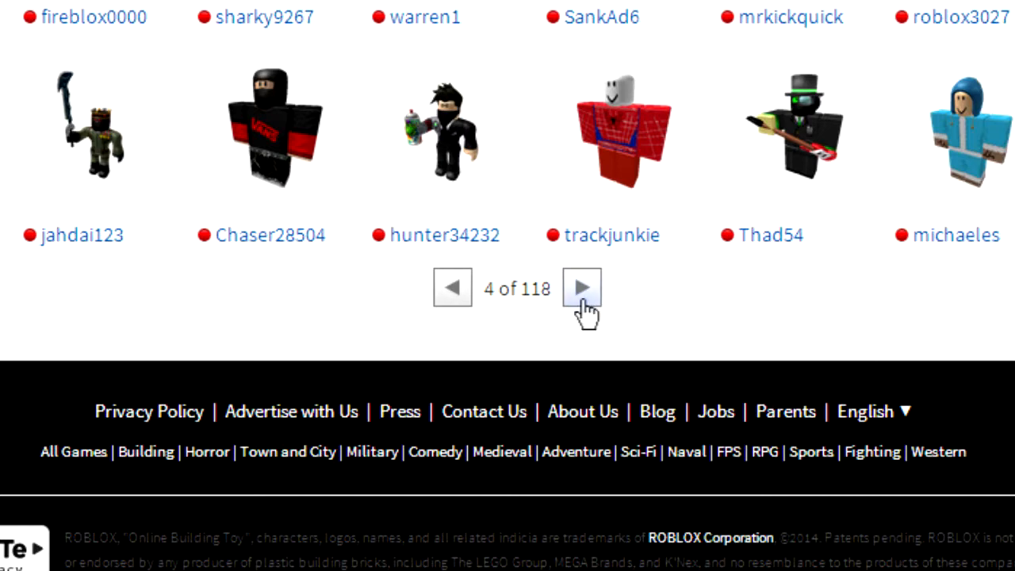
- Follow the edited next-page arrow beside '4 of 118' to land on the last friends page
click(582, 287)
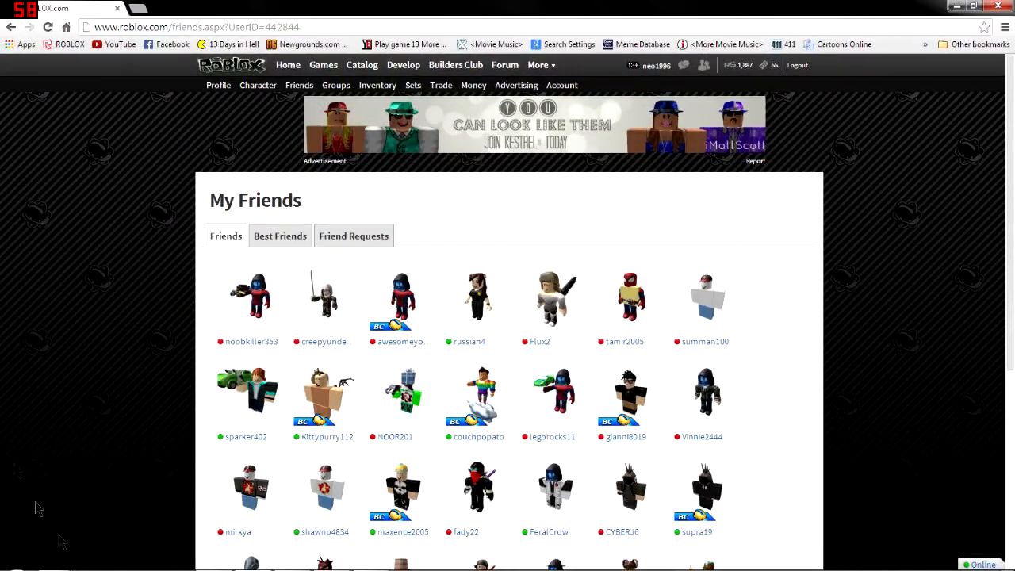
scroll(down, 3)
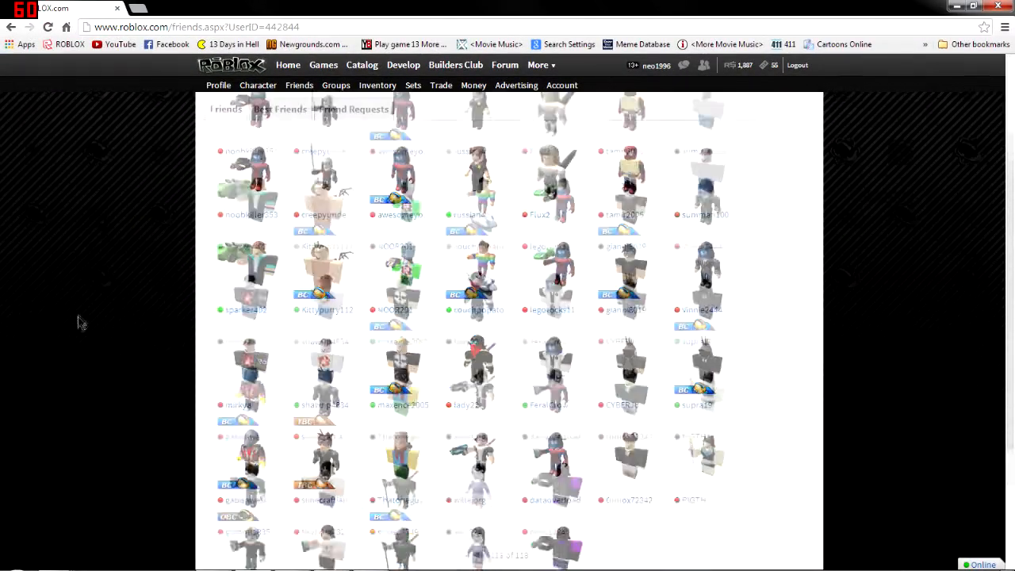